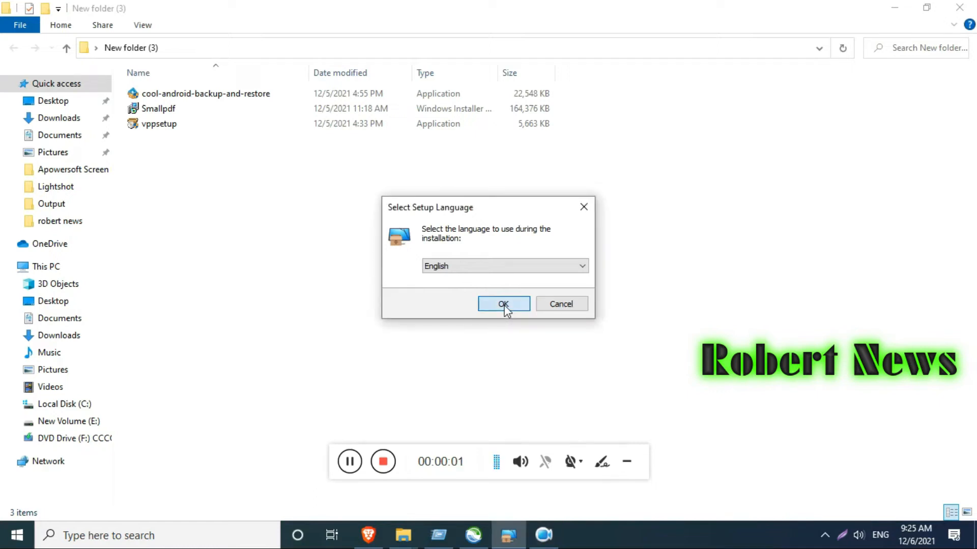
Step: Confirm English as the setup language and install CleanMyPC 1.12.1.2157 with default options
{"action": "left_click", "coordinate": [504, 305]}
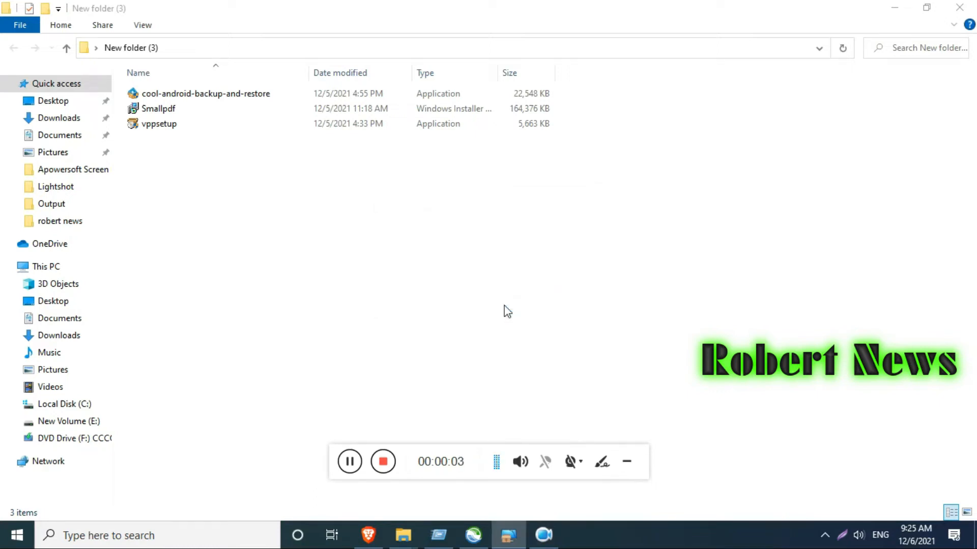
{"action": "double_click", "coordinate": [159, 123]}
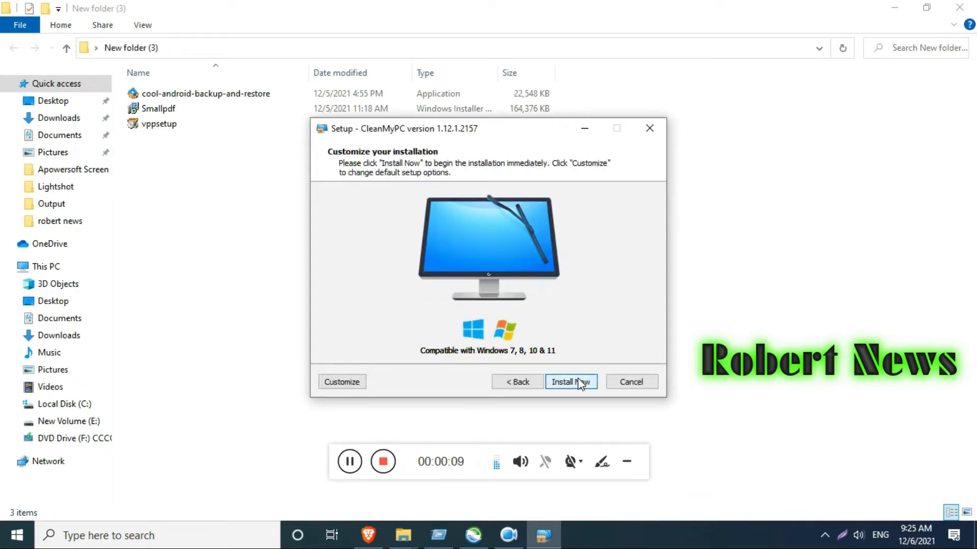
{"action": "left_click", "coordinate": [570, 382]}
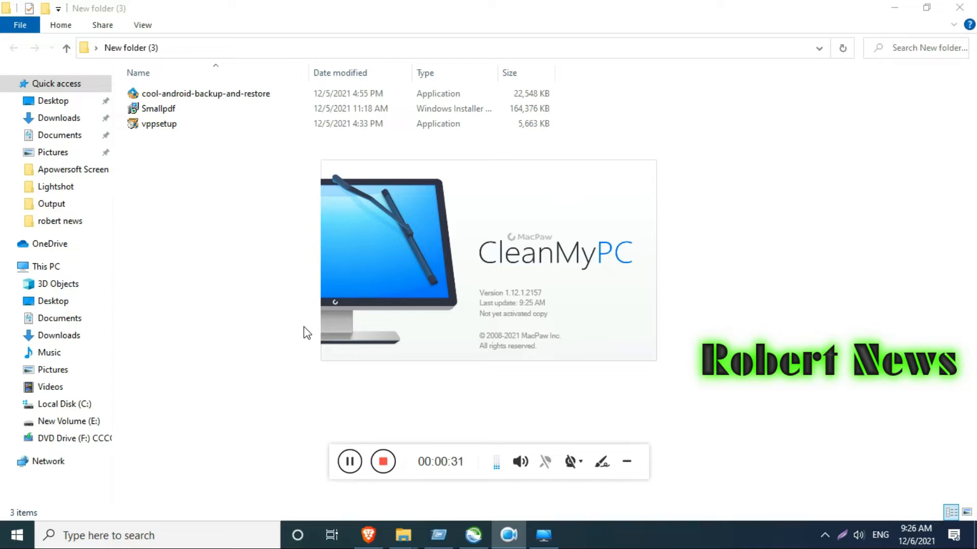
{"action": "mouse_move", "coordinate": [523, 323]}
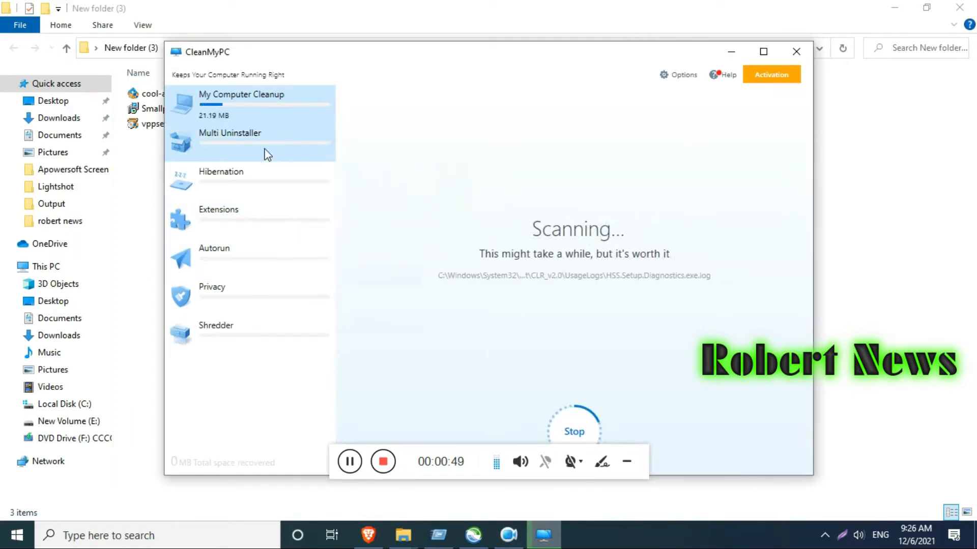
{"action": "left_click", "coordinate": [230, 133]}
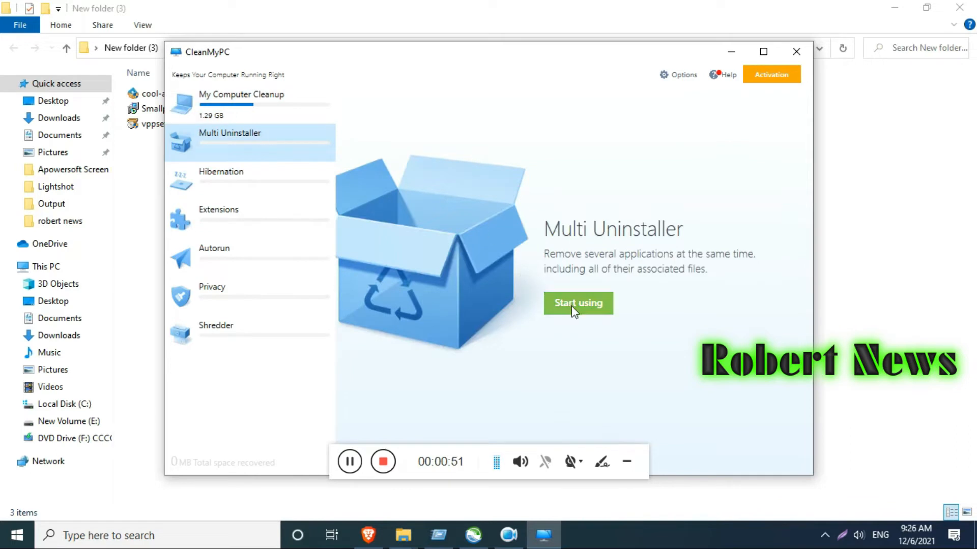
{"action": "left_click", "coordinate": [577, 303]}
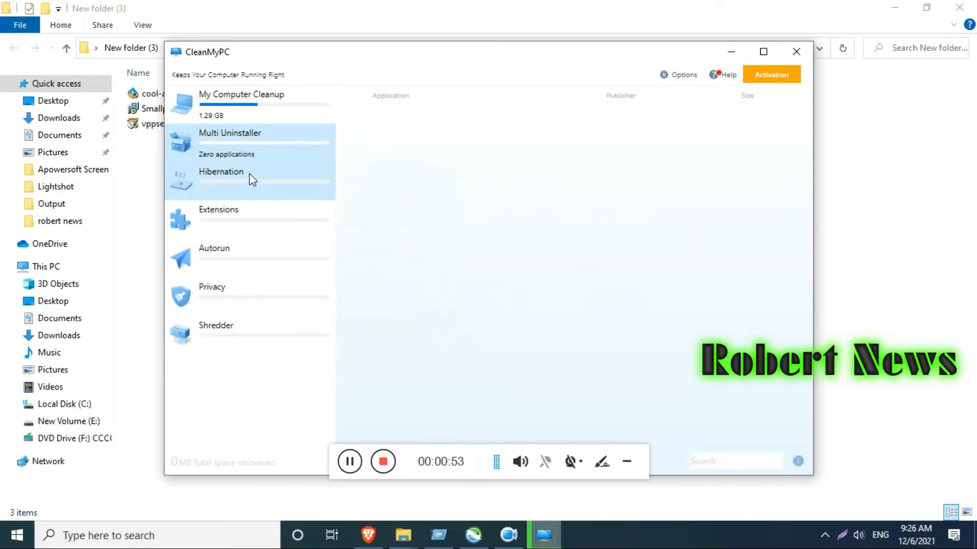
{"action": "left_click", "coordinate": [229, 132]}
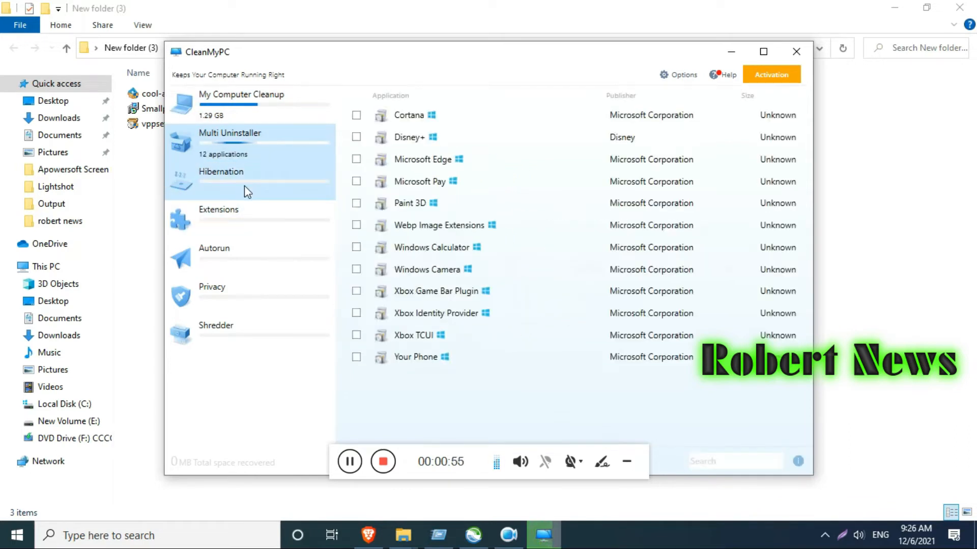
{"action": "left_click", "coordinate": [221, 181]}
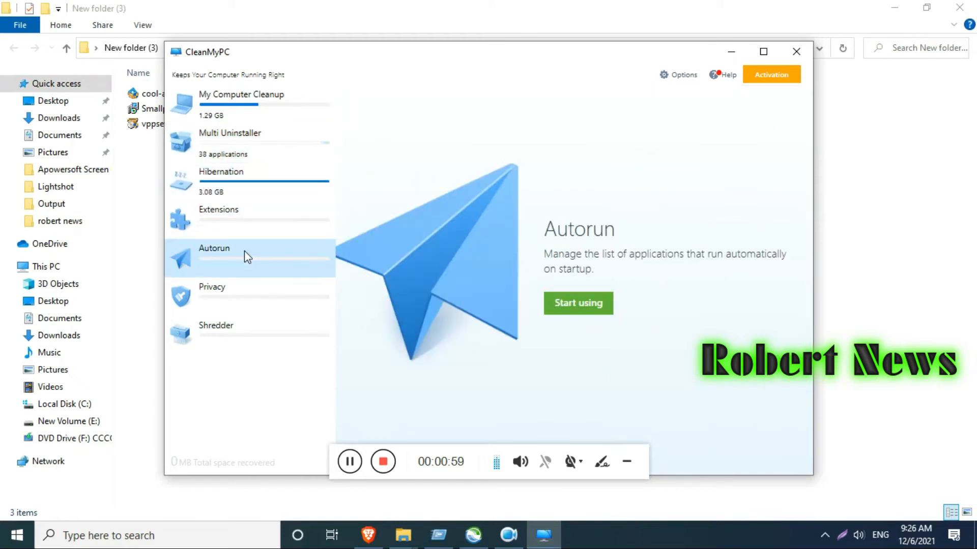
{"action": "left_click", "coordinate": [243, 293]}
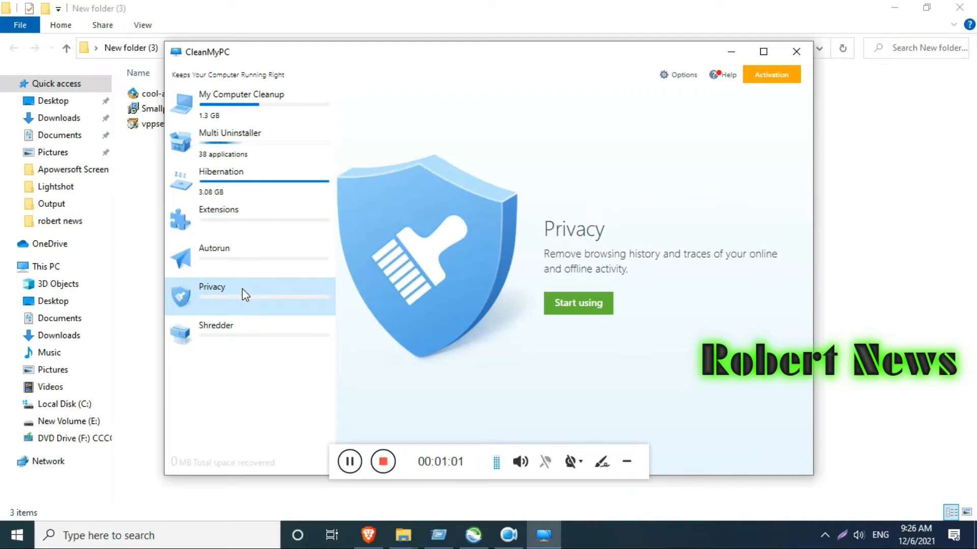
{"action": "mouse_move", "coordinate": [254, 323]}
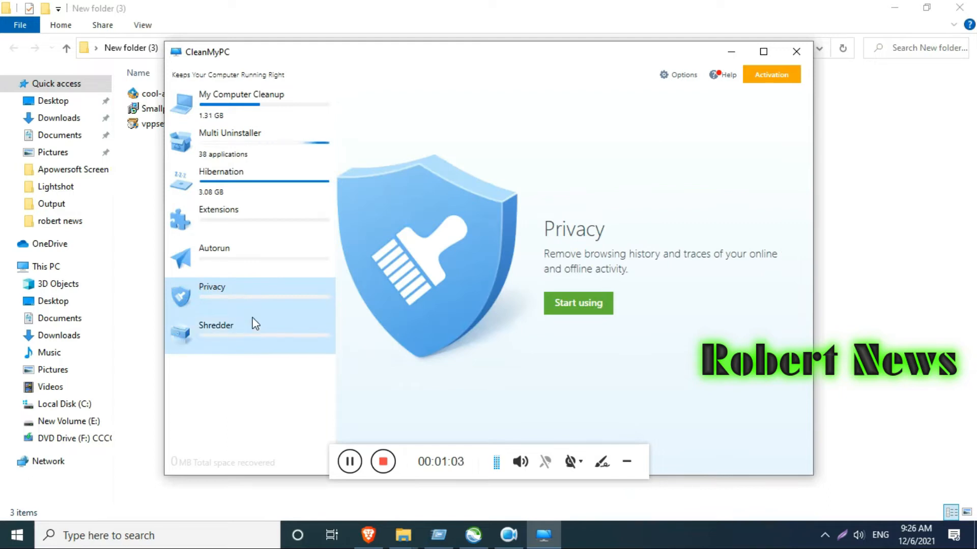
{"action": "left_click", "coordinate": [216, 326]}
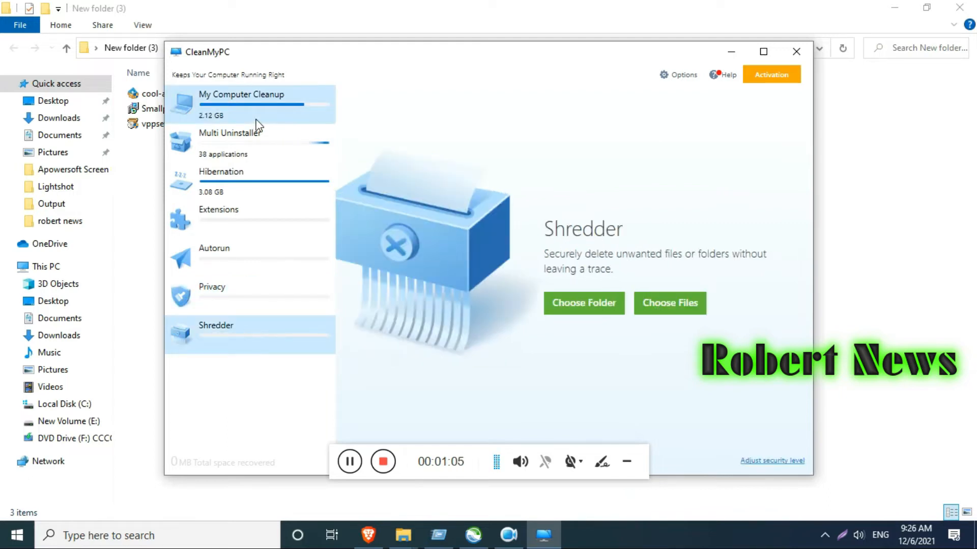
{"action": "left_click", "coordinate": [250, 104]}
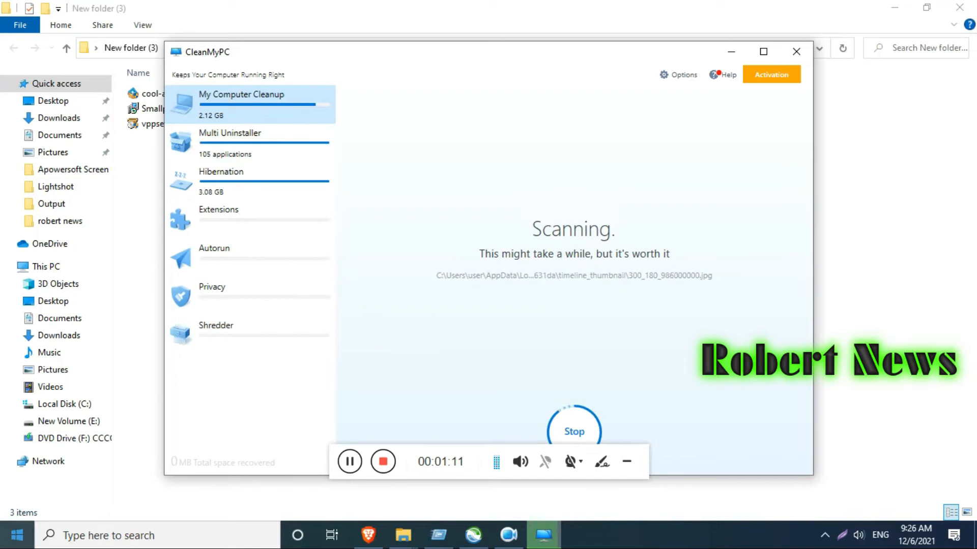
Step: Launch CleanMyPC from the Start menu and go to Privacy, then the Shredder tool
{"action": "left_click", "coordinate": [16, 535]}
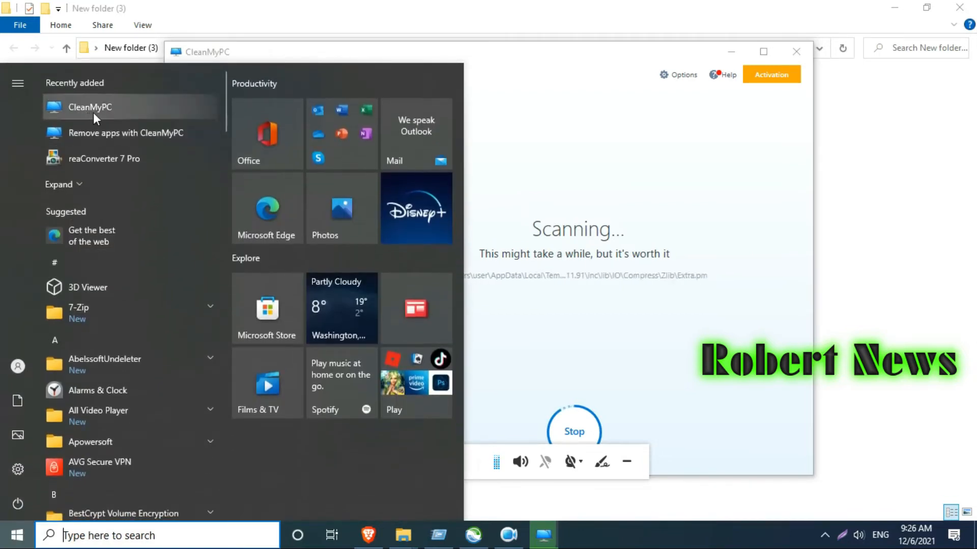
{"action": "mouse_move", "coordinate": [628, 190]}
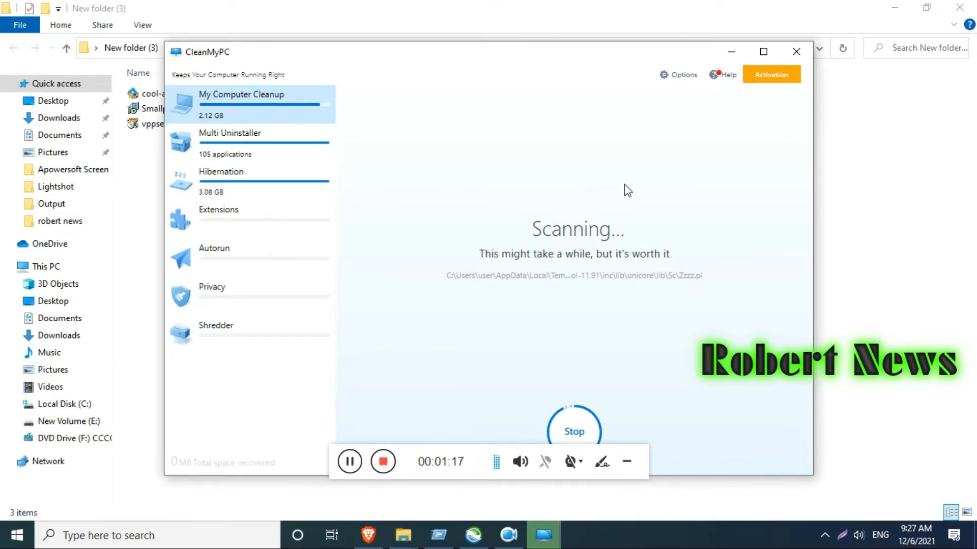
{"action": "left_click", "coordinate": [212, 286]}
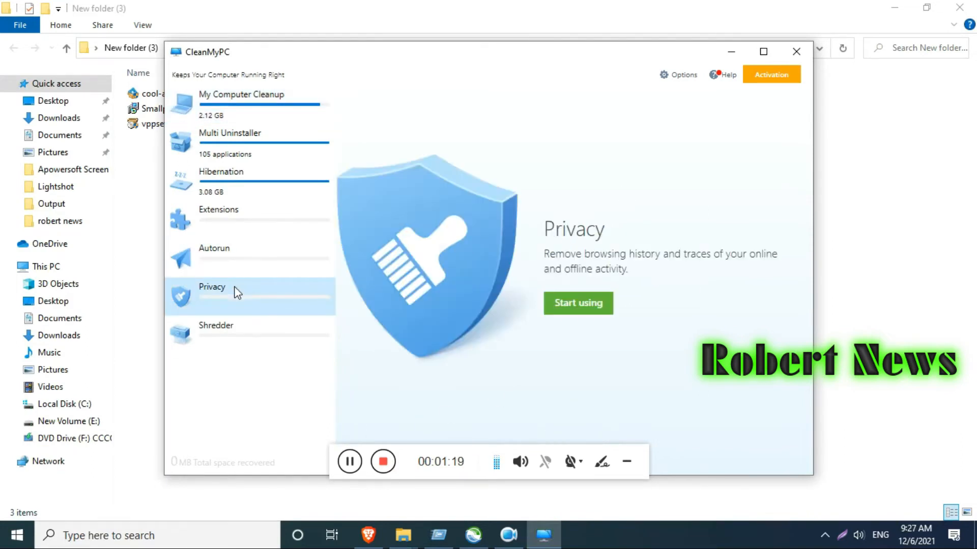
{"action": "left_click", "coordinate": [215, 326]}
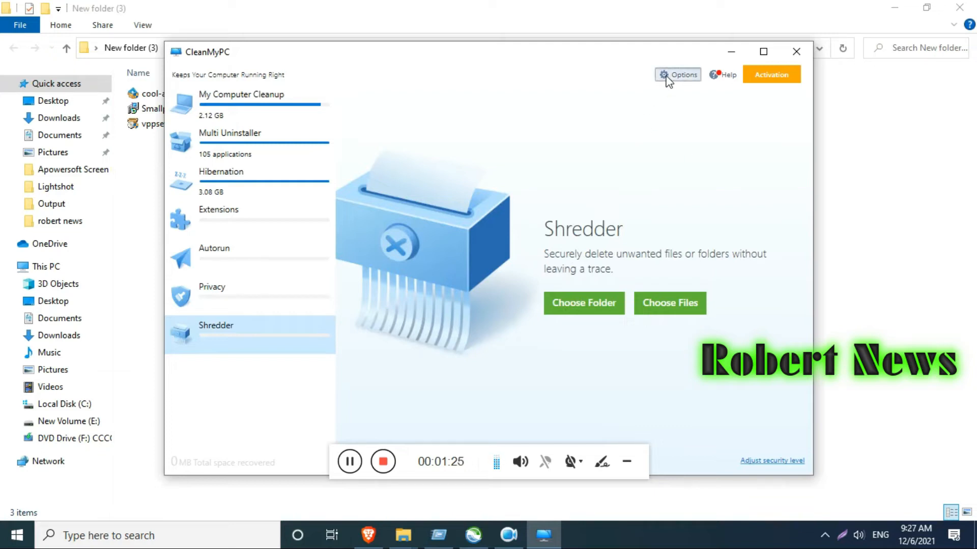
{"action": "mouse_move", "coordinate": [344, 101]}
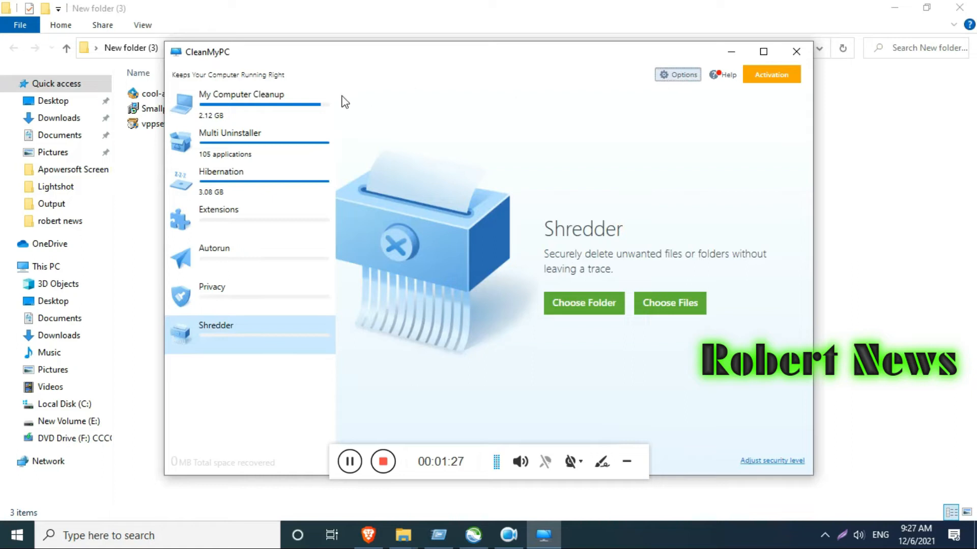
{"action": "mouse_move", "coordinate": [309, 196]}
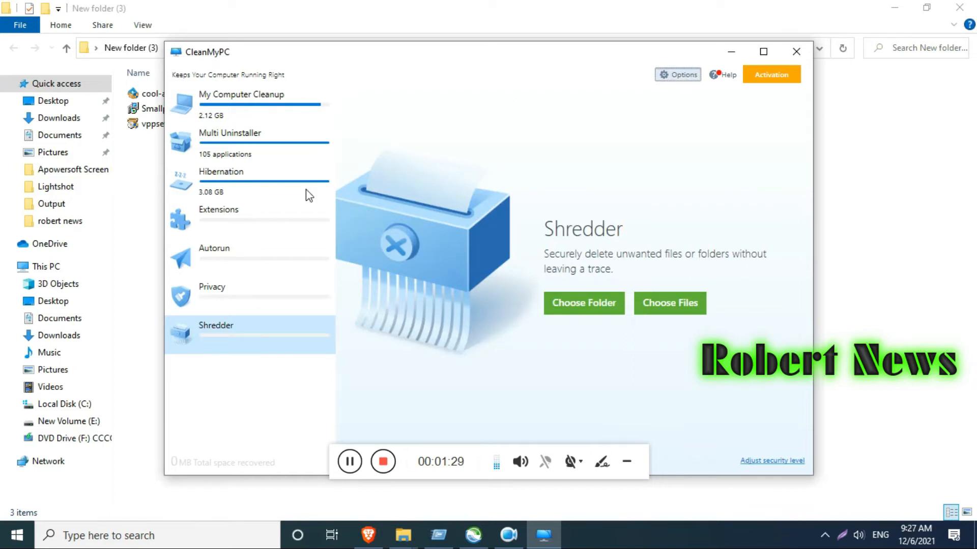
Step: Browse the Options window's Notifications and Ignore List tabs, then dismiss it
{"action": "left_click", "coordinate": [678, 74]}
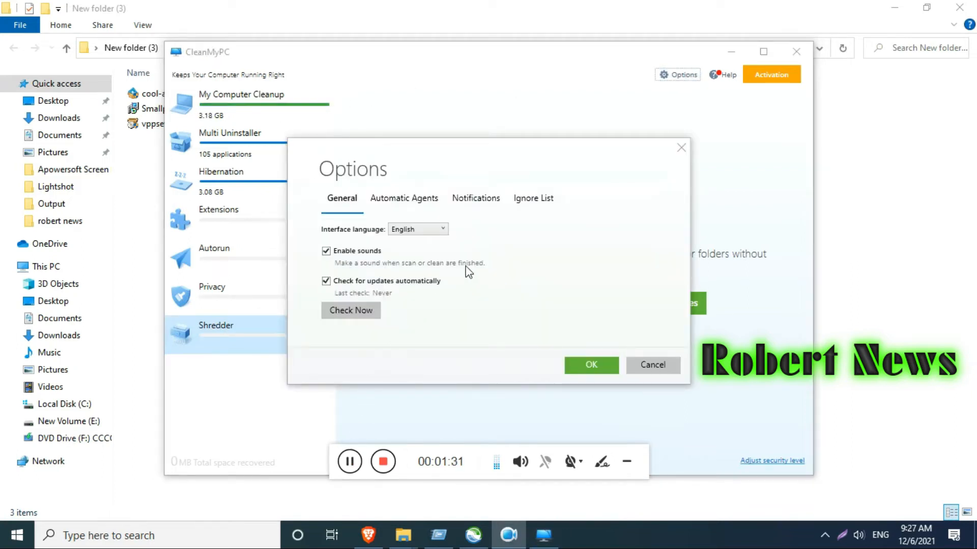
{"action": "mouse_move", "coordinate": [404, 199]}
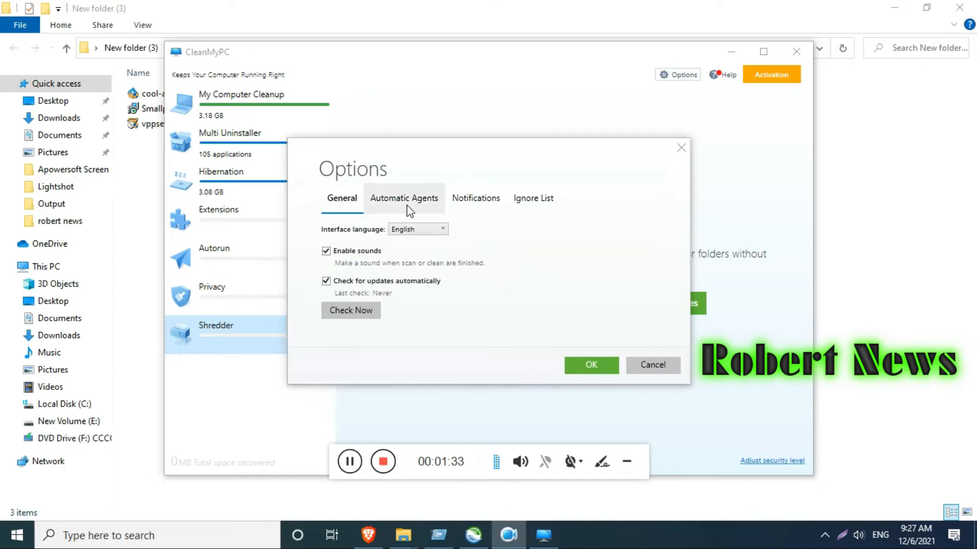
{"action": "mouse_move", "coordinate": [411, 203]}
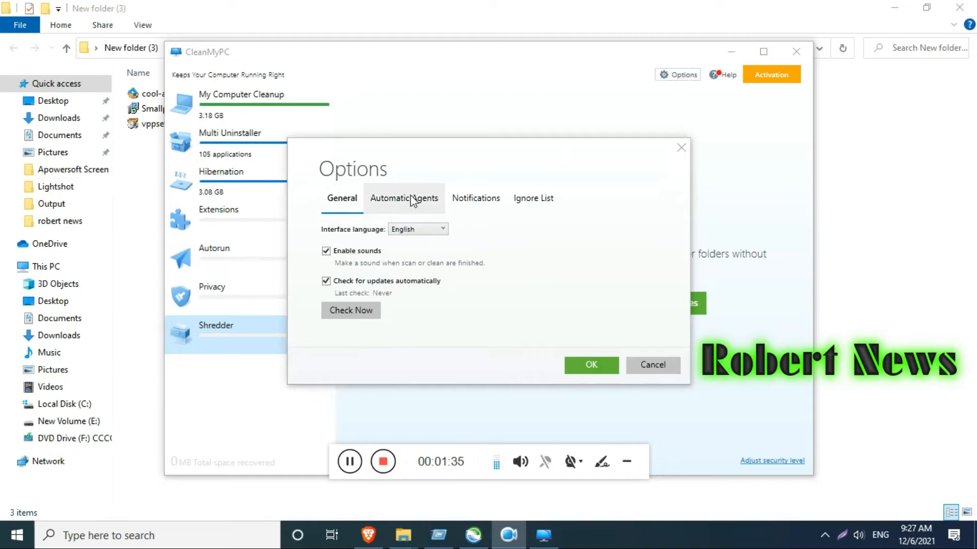
{"action": "left_click", "coordinate": [475, 198]}
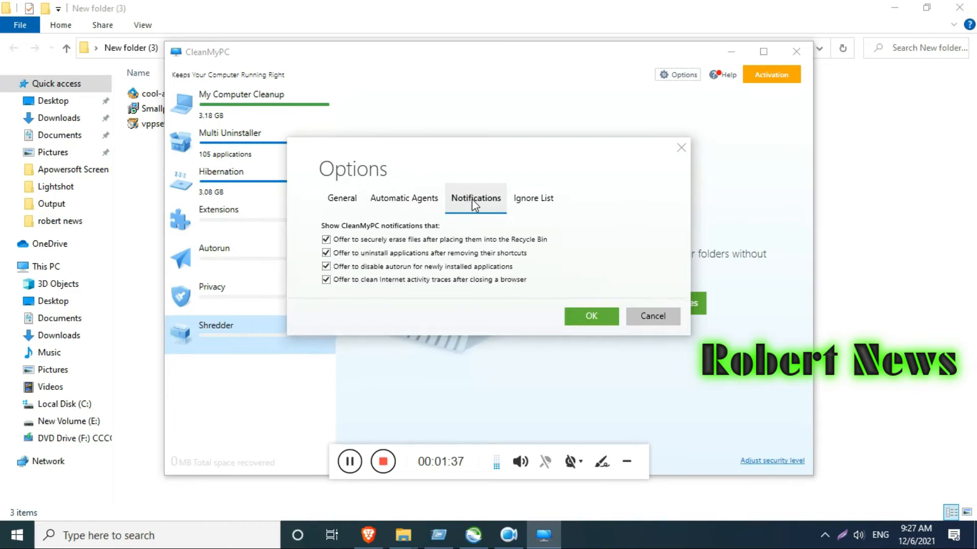
{"action": "left_click", "coordinate": [533, 198]}
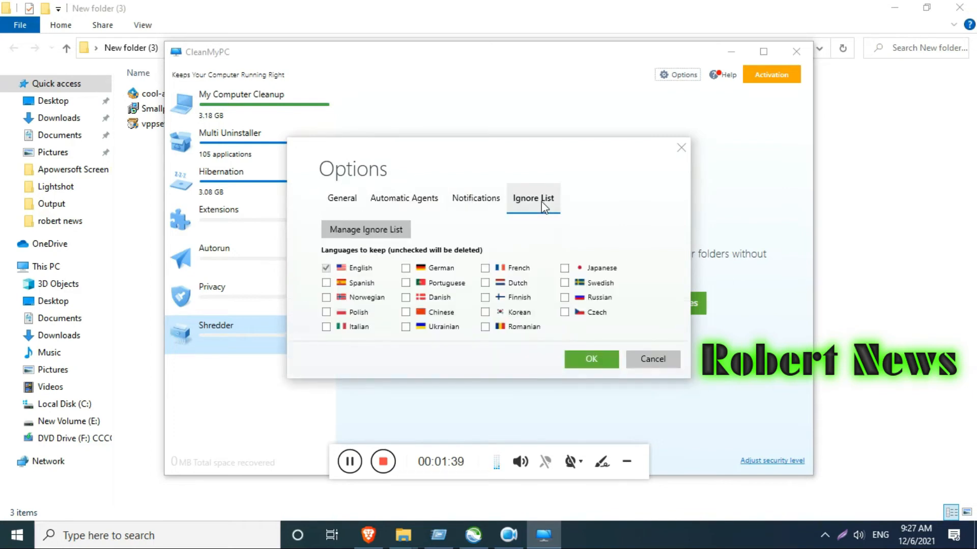
{"action": "mouse_move", "coordinate": [652, 359]}
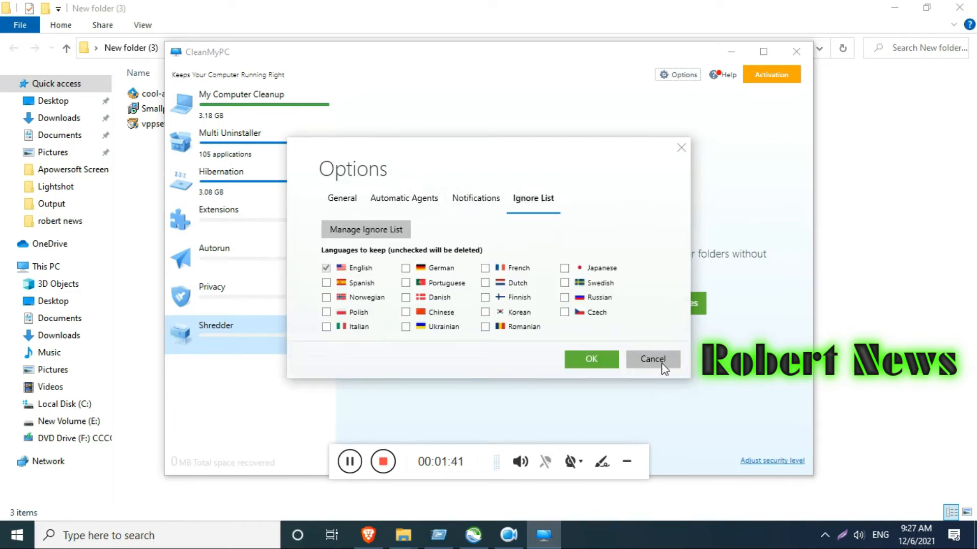
{"action": "left_click", "coordinate": [652, 359]}
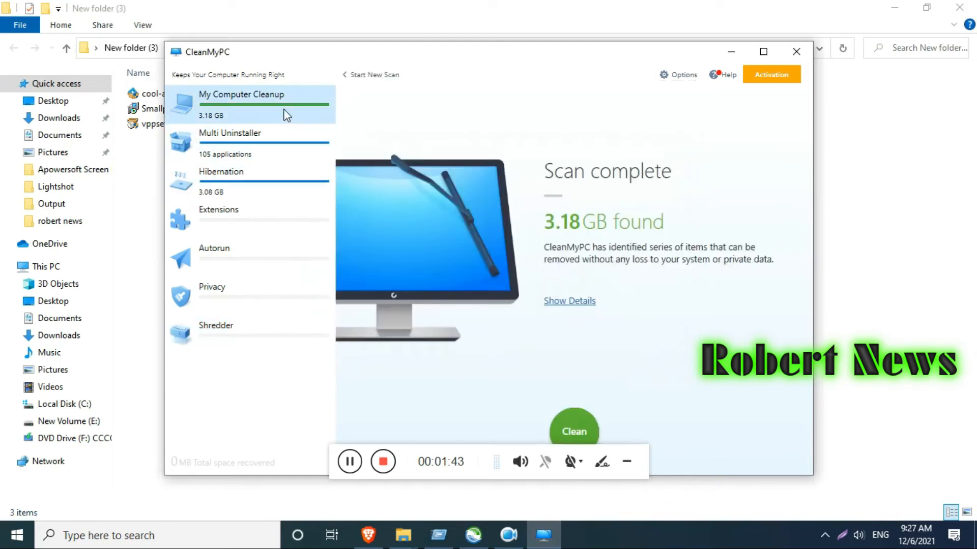
{"action": "mouse_move", "coordinate": [639, 268]}
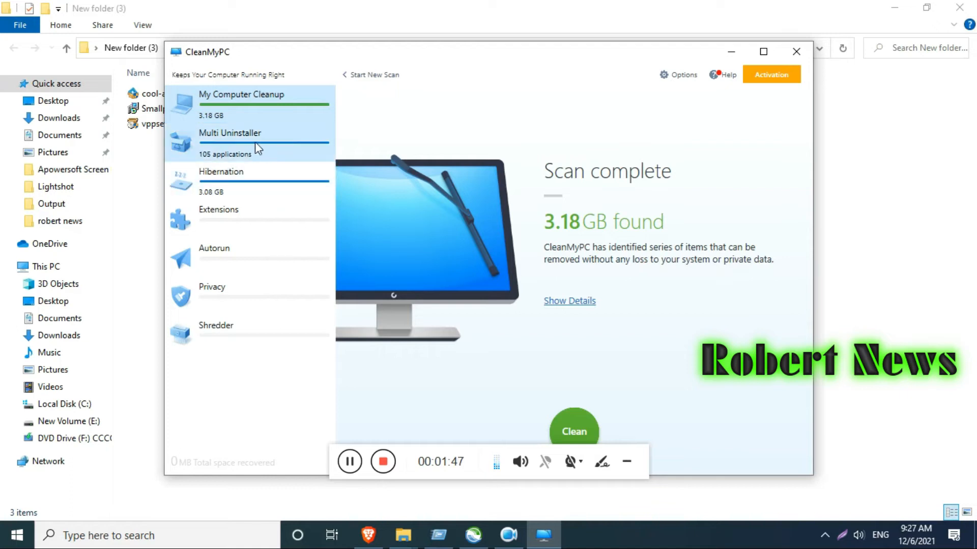
Step: In Multi Uninstaller, tick AVG Secure VPN and bring up its actions menu
{"action": "left_click", "coordinate": [229, 132]}
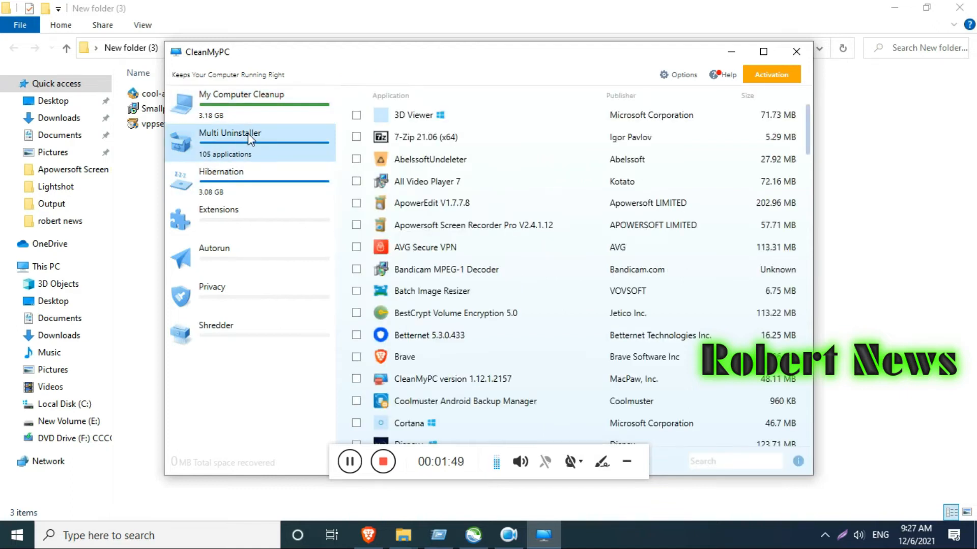
{"action": "mouse_move", "coordinate": [425, 322]}
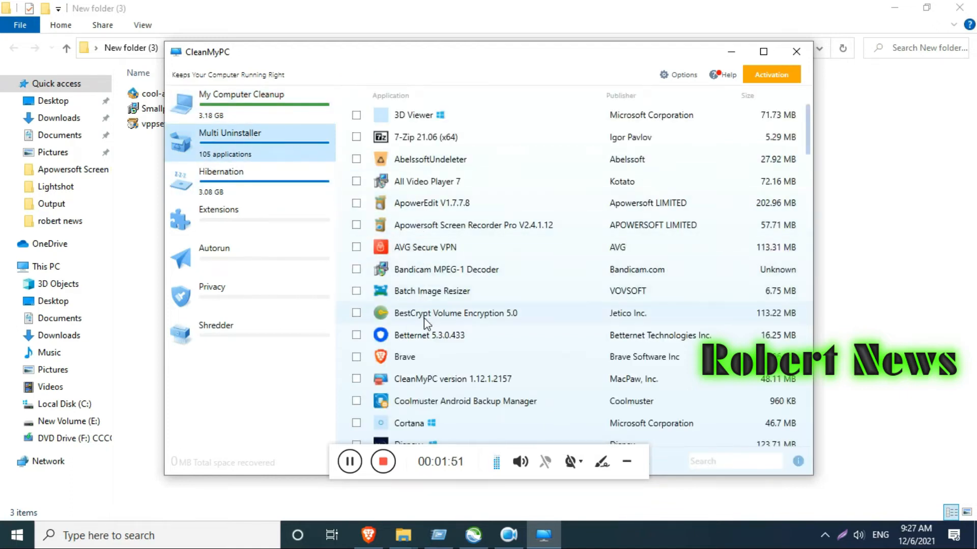
{"action": "left_click", "coordinate": [356, 248]}
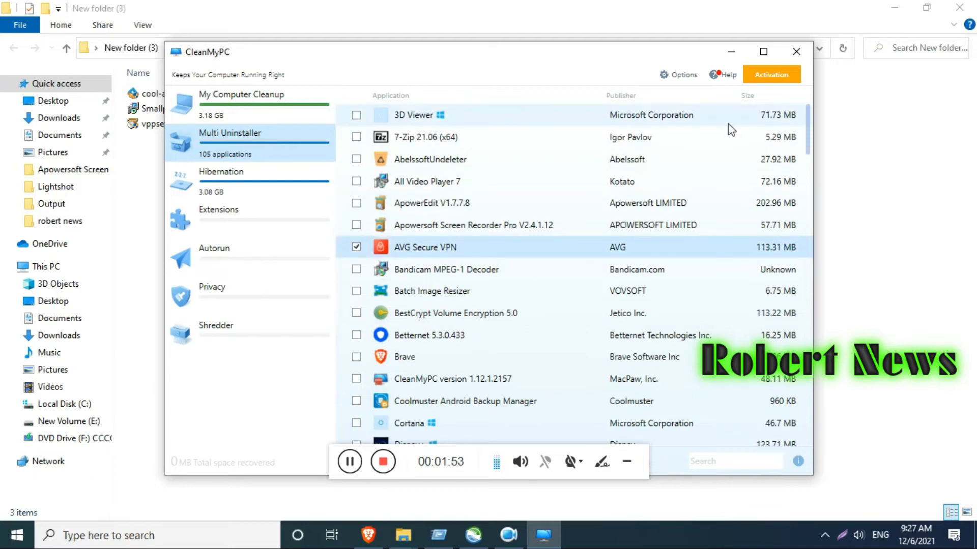
{"action": "right_click", "coordinate": [425, 247]}
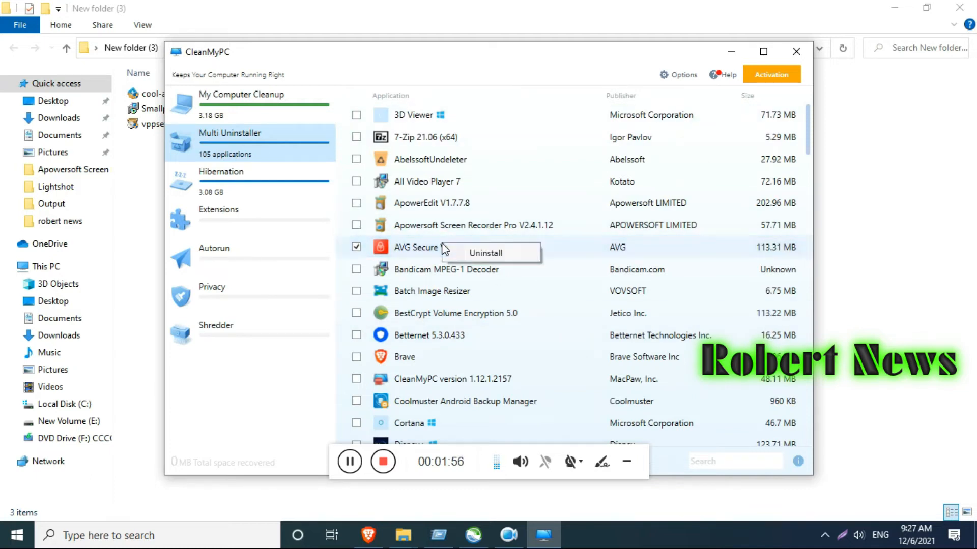
Step: Uninstall AVG Secure VPN, confirm launching its setup, and minimize it to run in the background
{"action": "left_click", "coordinate": [484, 253]}
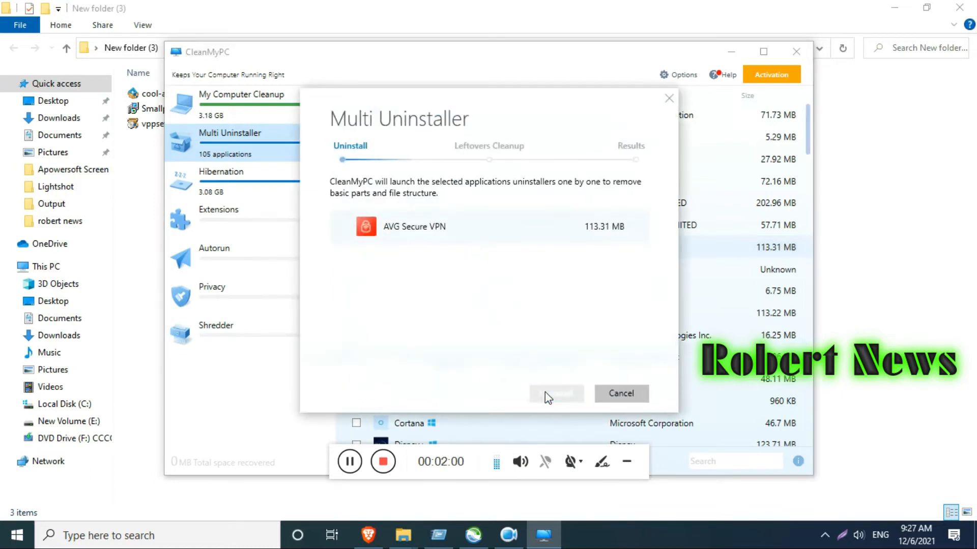
{"action": "left_click", "coordinate": [555, 392]}
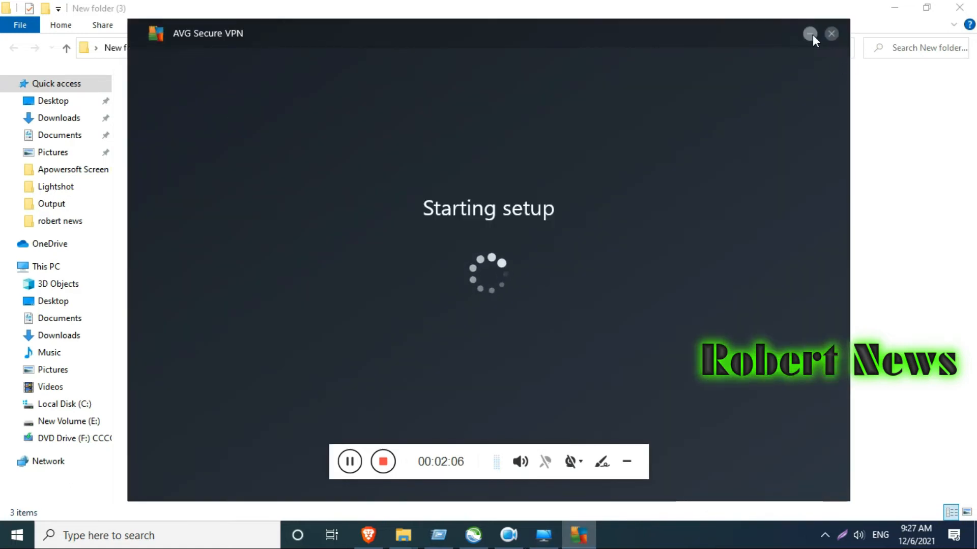
{"action": "left_click", "coordinate": [809, 33]}
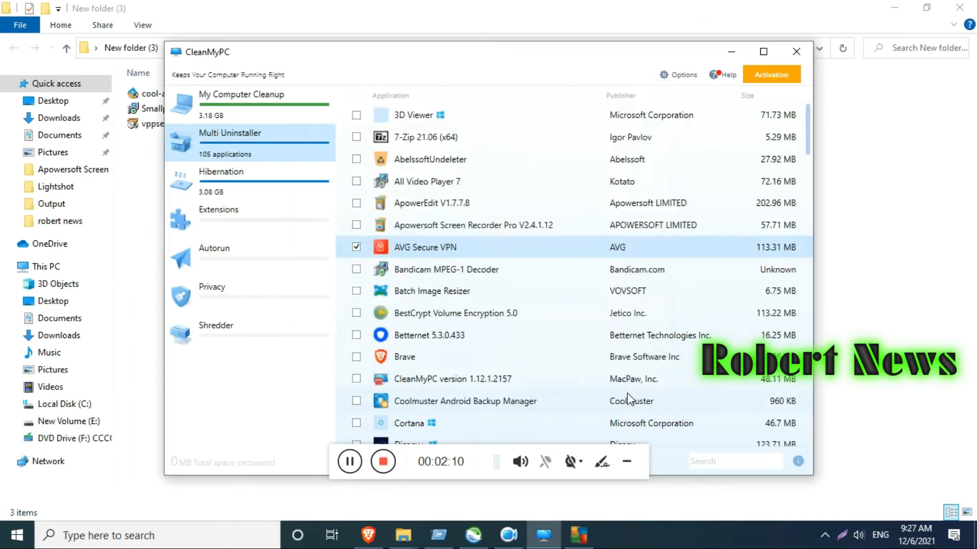
Step: View cleanup details, expand Trash & Junk, list files for manual removal, then return to the summary
{"action": "left_click", "coordinate": [250, 104]}
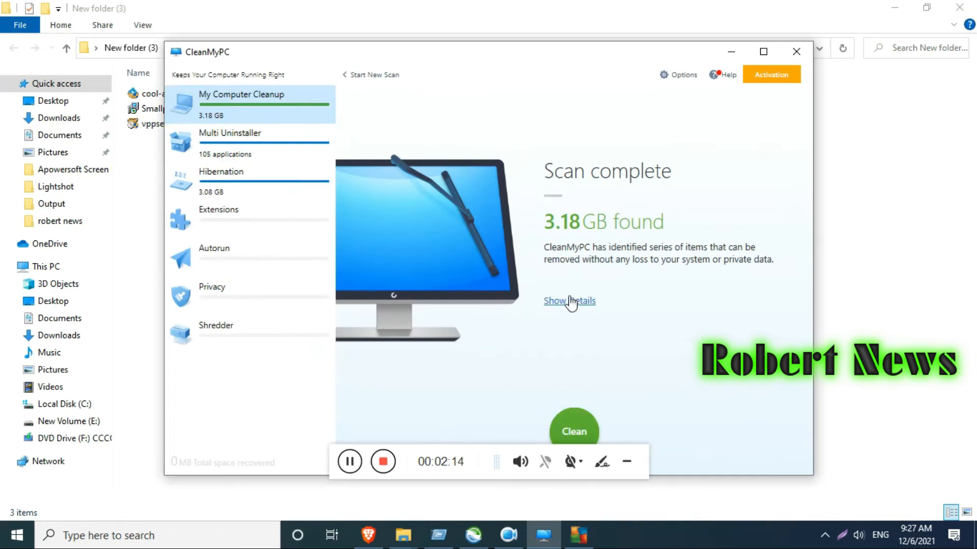
{"action": "left_click", "coordinate": [568, 301]}
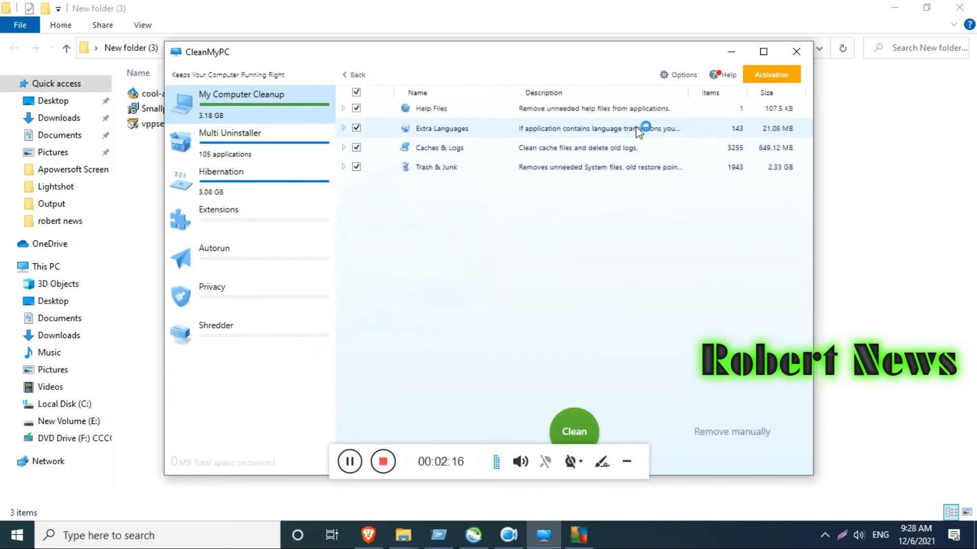
{"action": "mouse_move", "coordinate": [534, 193]}
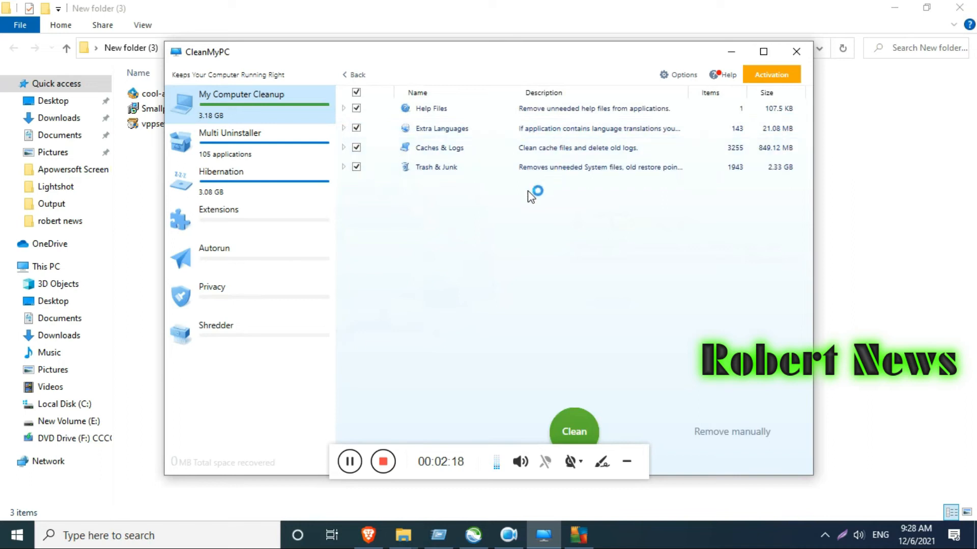
{"action": "mouse_move", "coordinate": [542, 202]}
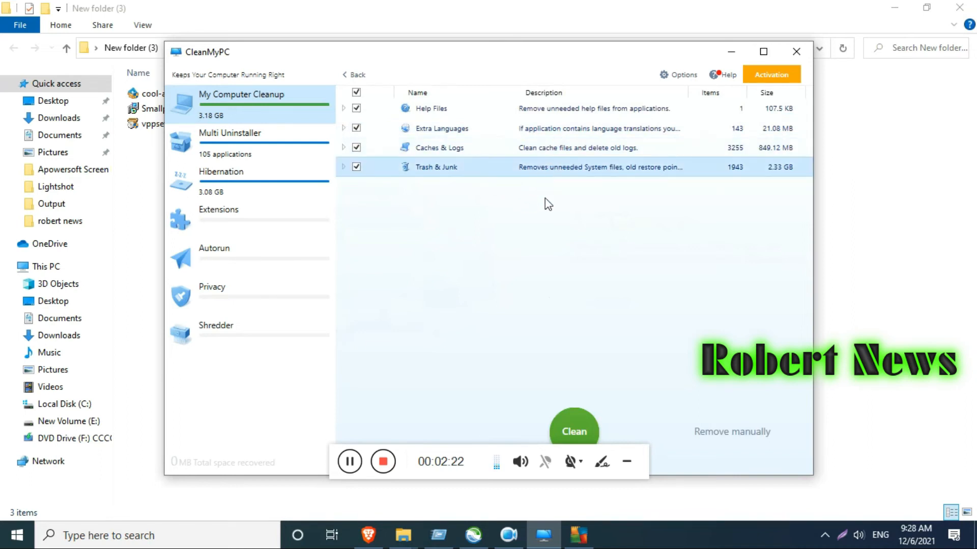
{"action": "left_click", "coordinate": [343, 167]}
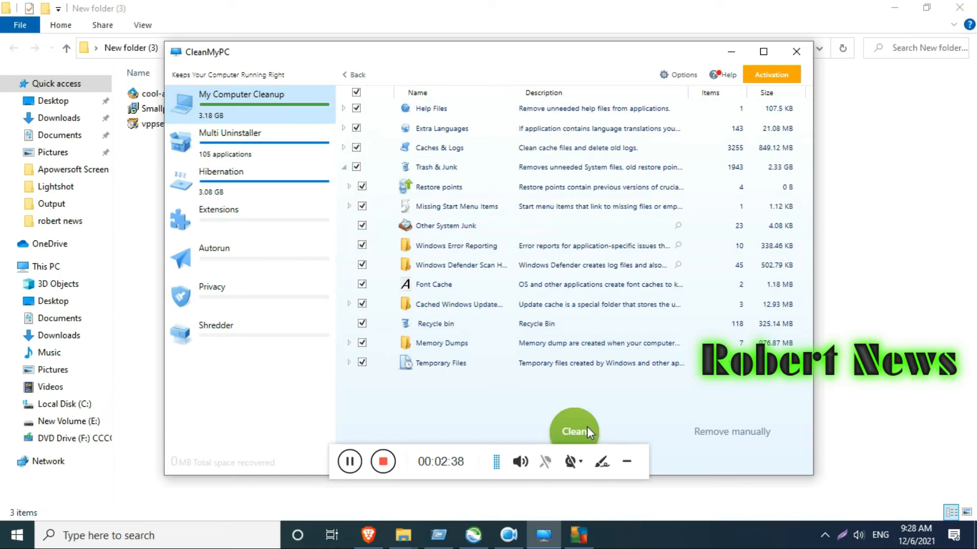
{"action": "mouse_move", "coordinate": [757, 434]}
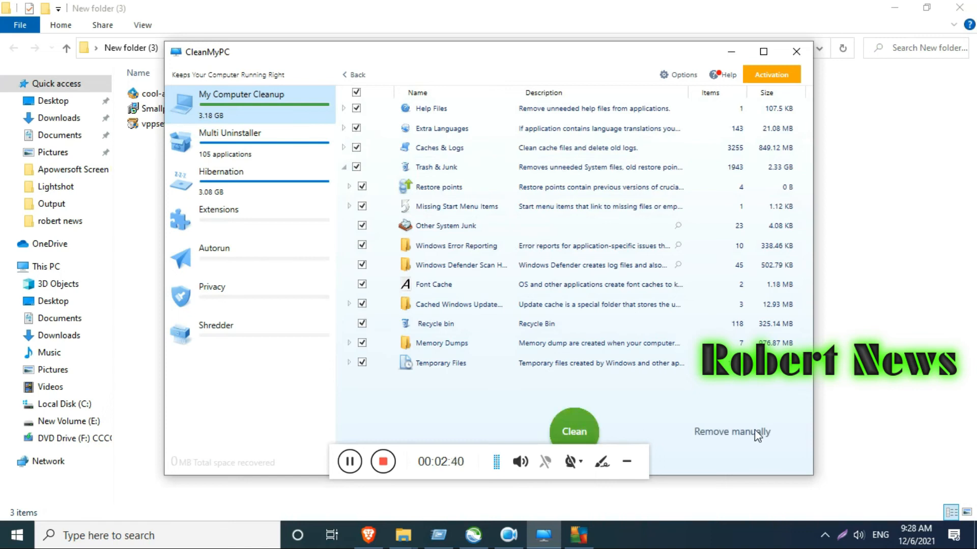
{"action": "left_click", "coordinate": [731, 431]}
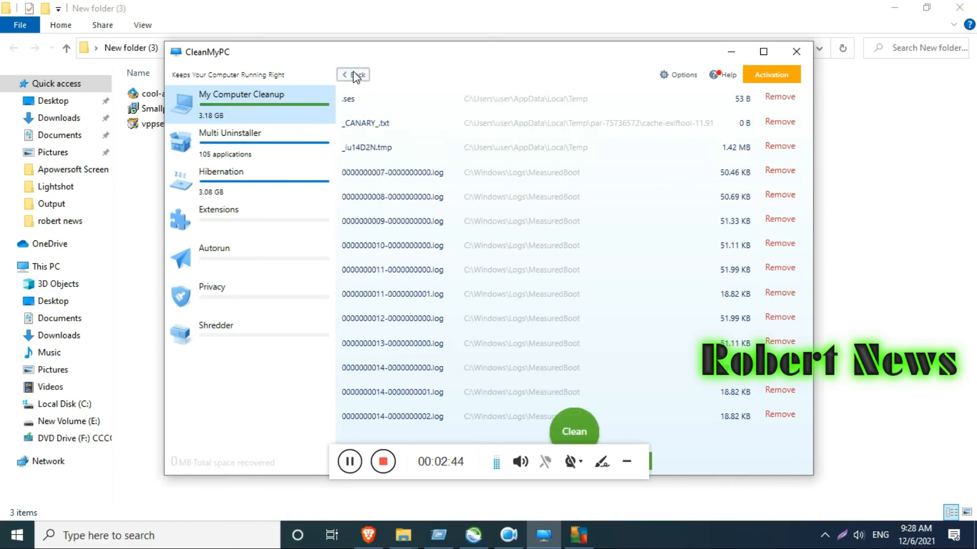
{"action": "left_click", "coordinate": [353, 74]}
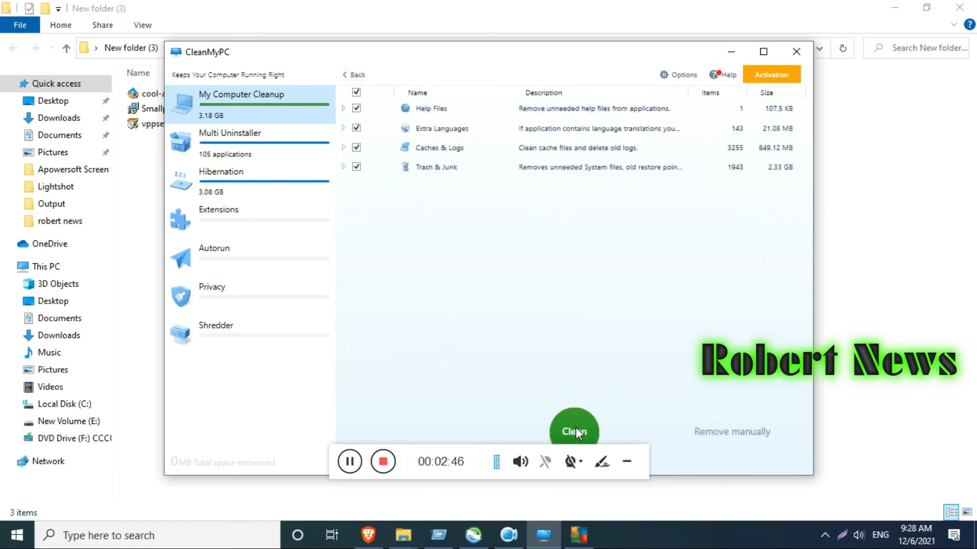
Step: Clean the selected junk, freeing 582.47 MB, and dismiss the Purchase to complete cleanup prompt
{"action": "left_click", "coordinate": [573, 429]}
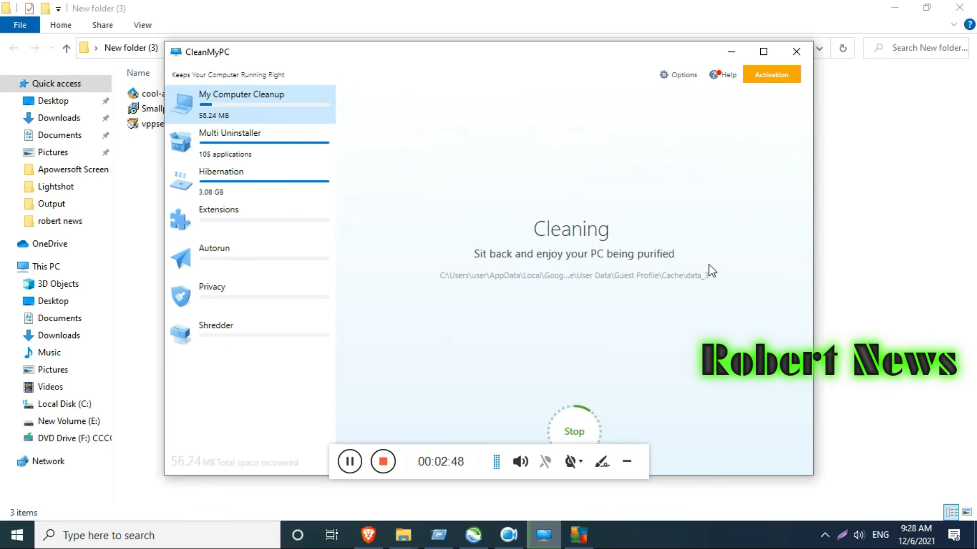
{"action": "left_click", "coordinate": [250, 181]}
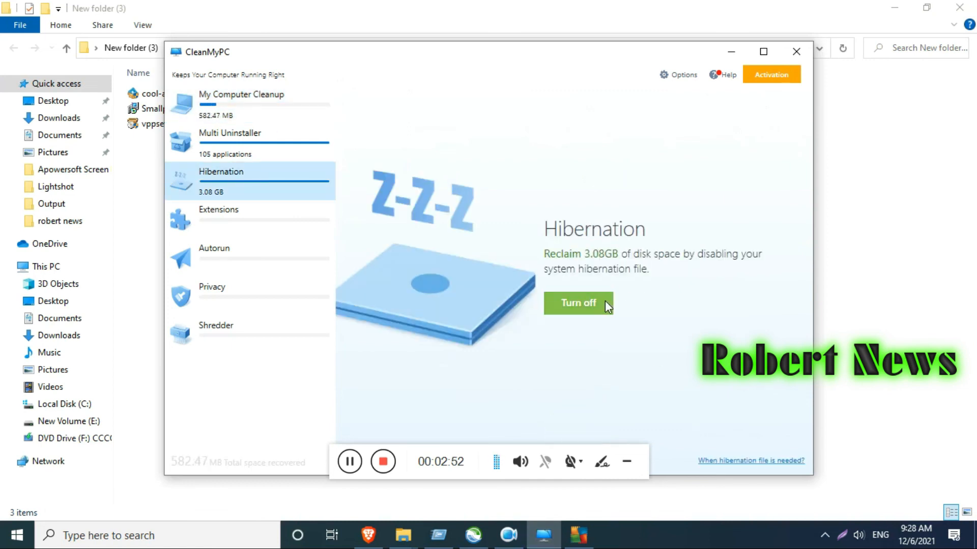
{"action": "mouse_move", "coordinate": [252, 218]}
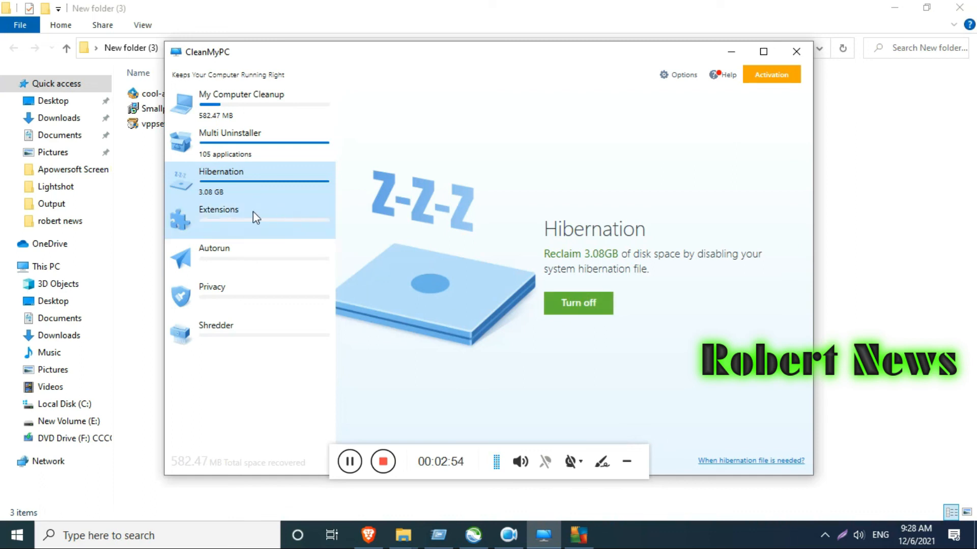
{"action": "left_click", "coordinate": [577, 304]}
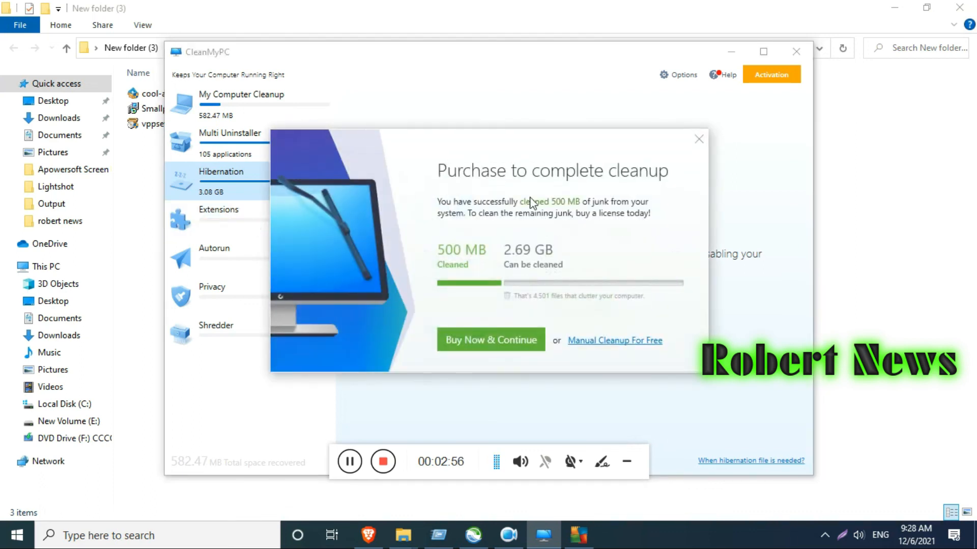
{"action": "mouse_move", "coordinate": [681, 161]}
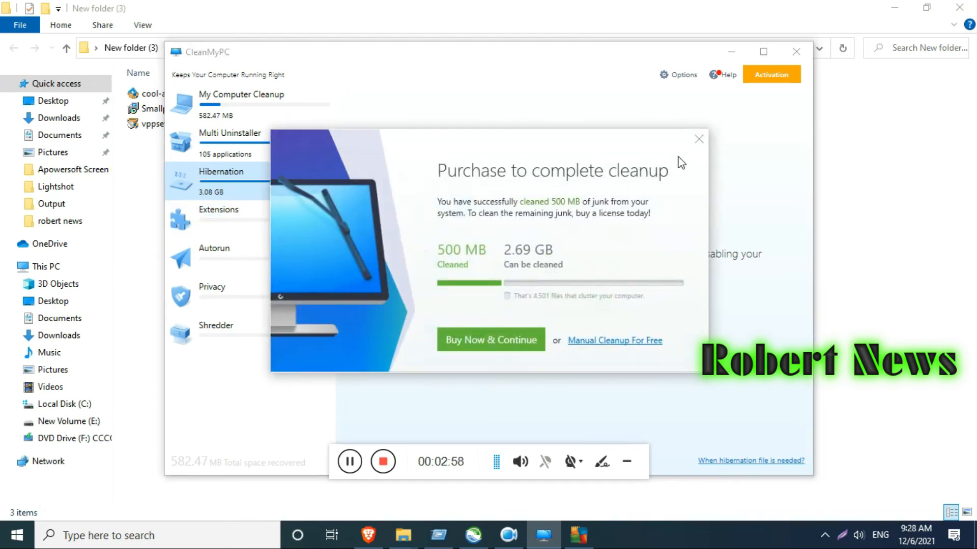
{"action": "left_click", "coordinate": [698, 139]}
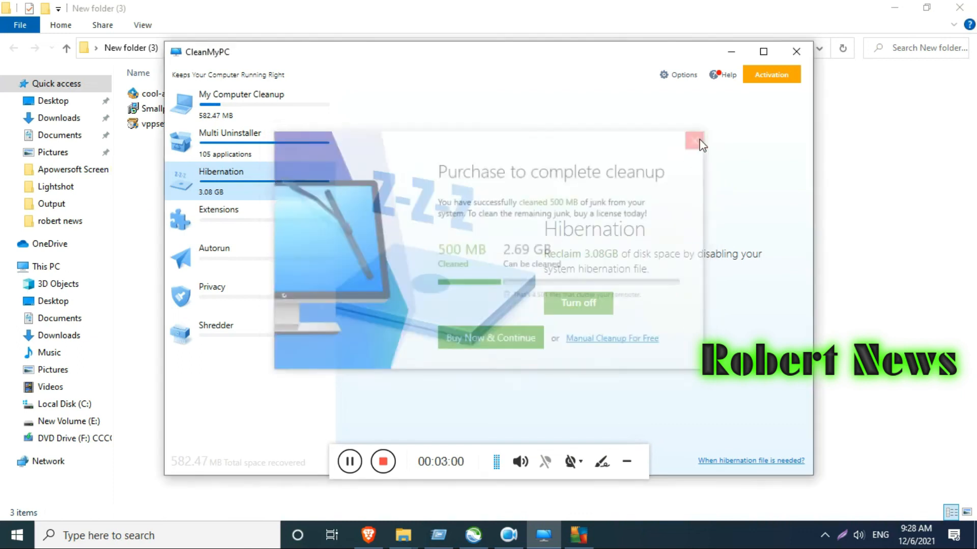
Step: Return to My Computer Cleanup showing Cleanup Complete with 582.47 MB removed
{"action": "left_click", "coordinate": [693, 140]}
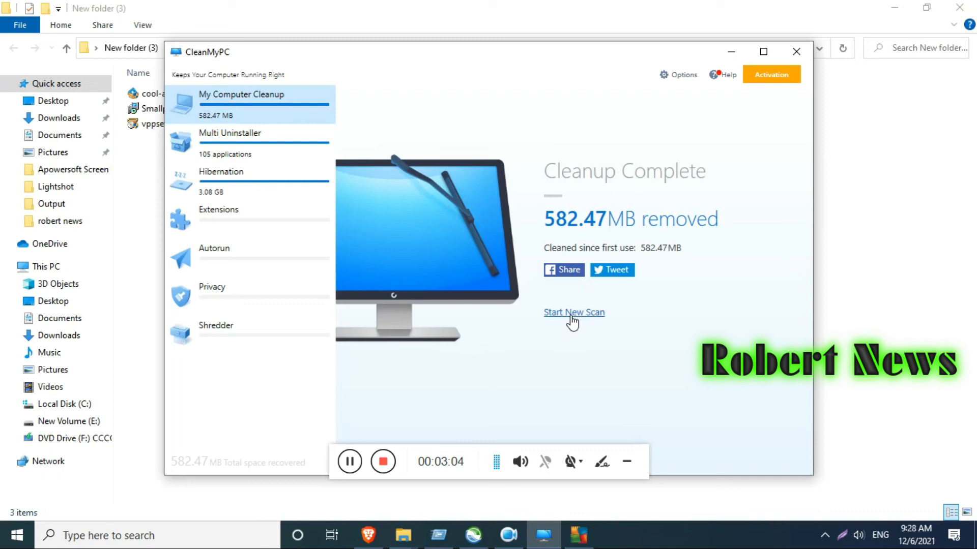
{"action": "mouse_move", "coordinate": [512, 403]}
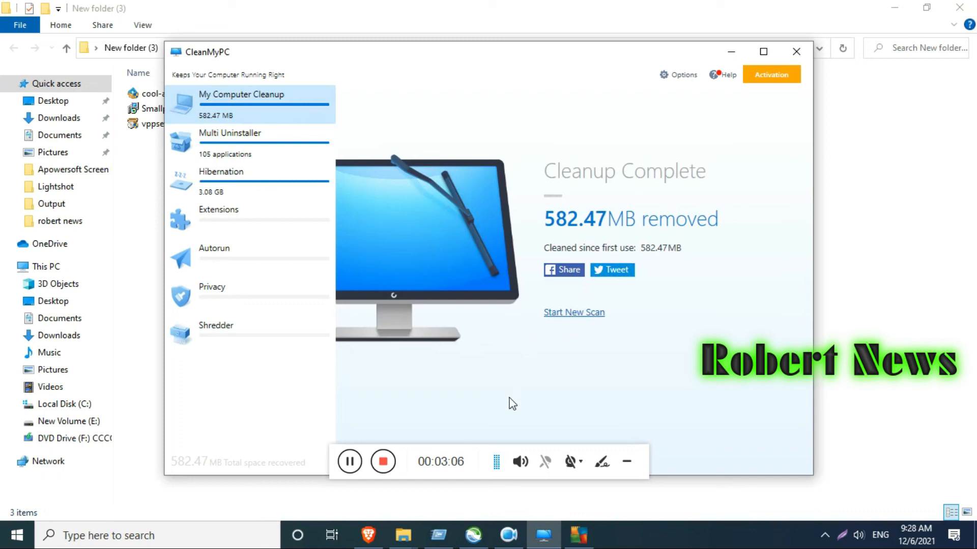